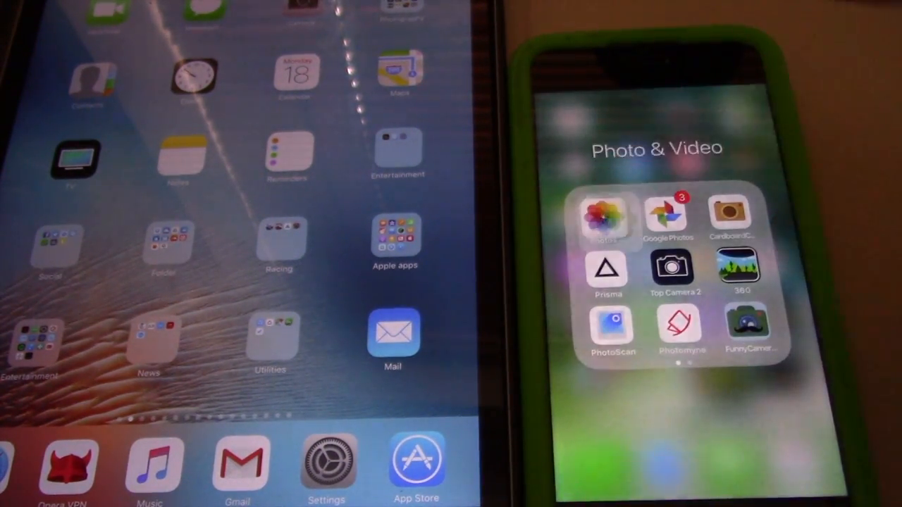
- Select four photos in Photos and AirDrop them to the nearby iPad
{"action": "left_click", "coordinate": [604, 219]}
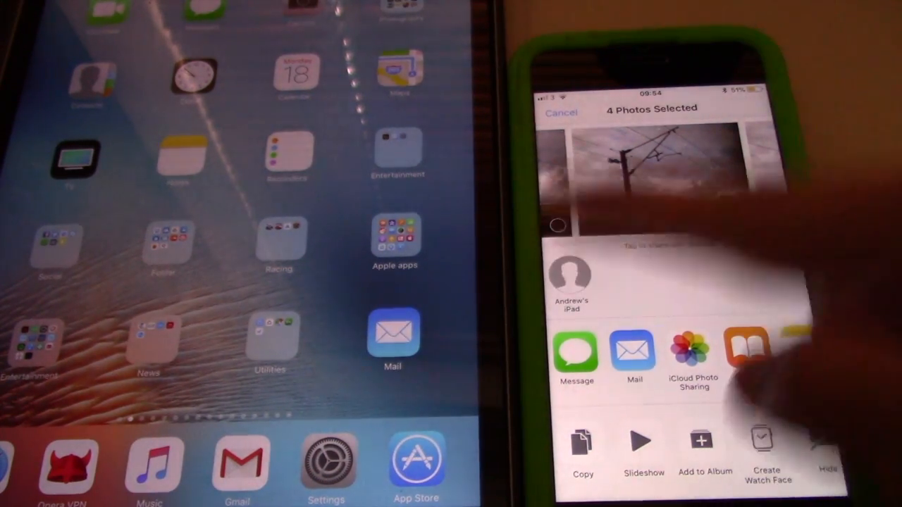
{"action": "left_click", "coordinate": [571, 282]}
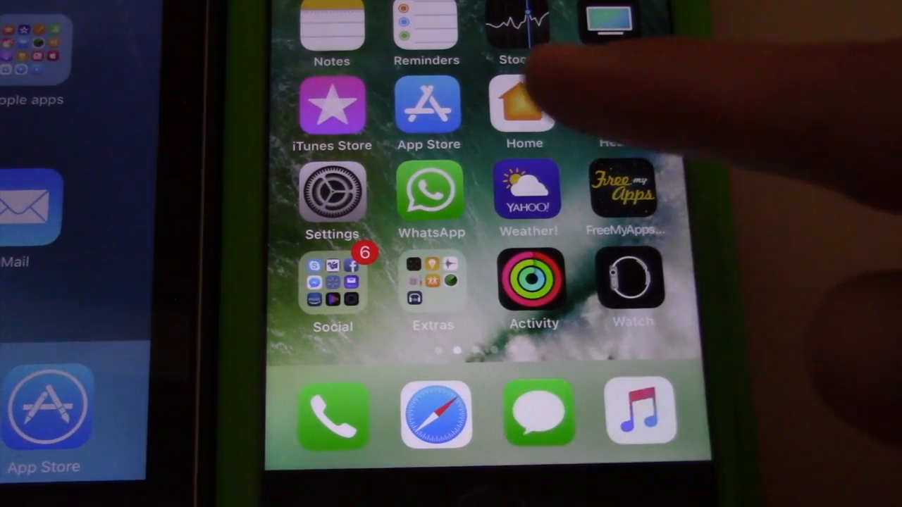
- In Control Center, set AirDrop to Everyone, then back to Receiving Off, and collapse connectivity
{"action": "scroll", "scroll_direction": "up", "scroll_amount": 3}
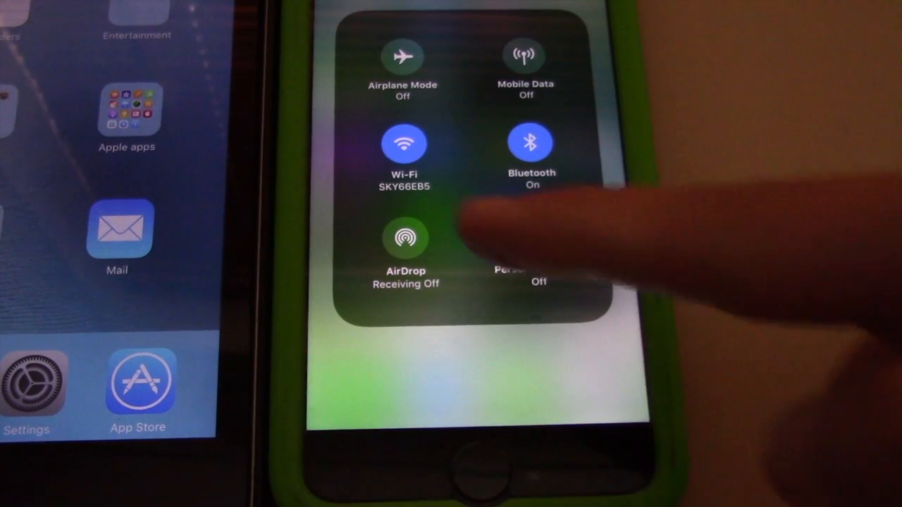
{"action": "left_click", "coordinate": [405, 243]}
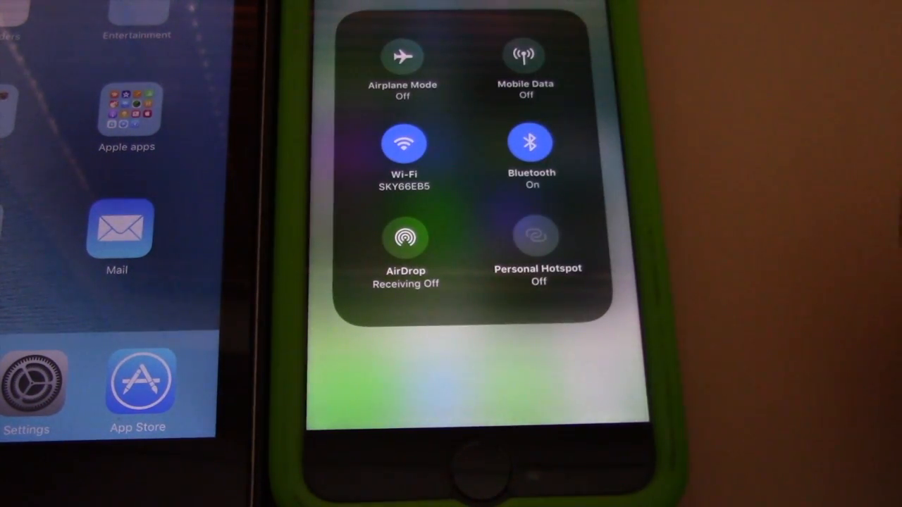
{"action": "left_click", "coordinate": [406, 240]}
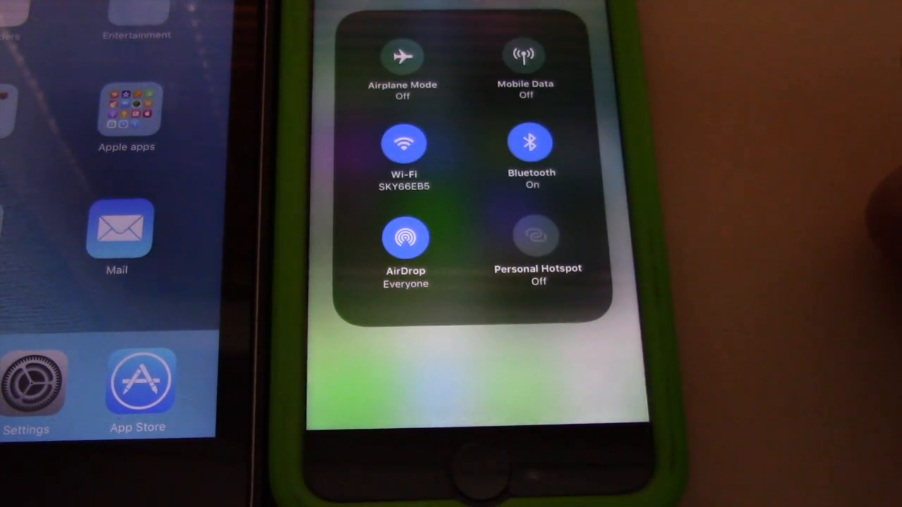
{"action": "left_click", "coordinate": [405, 236]}
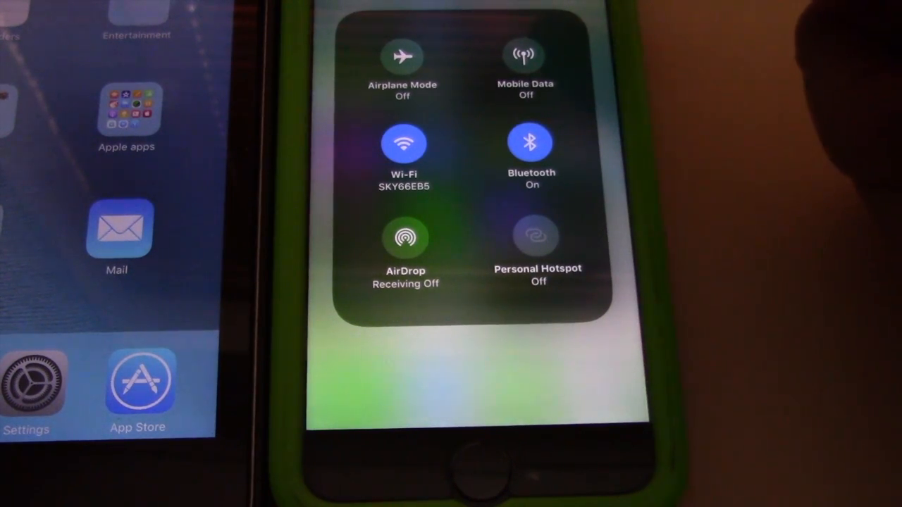
{"action": "left_click", "coordinate": [530, 143]}
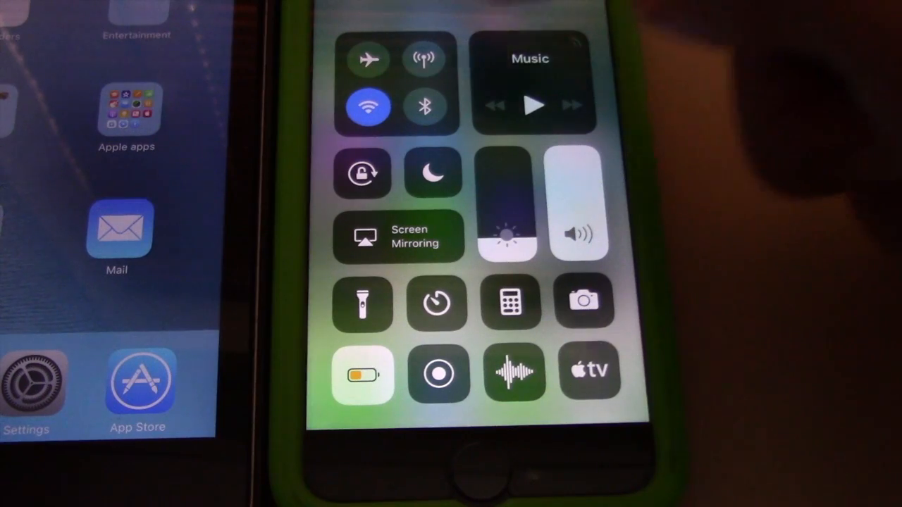
{"action": "left_click", "coordinate": [368, 107]}
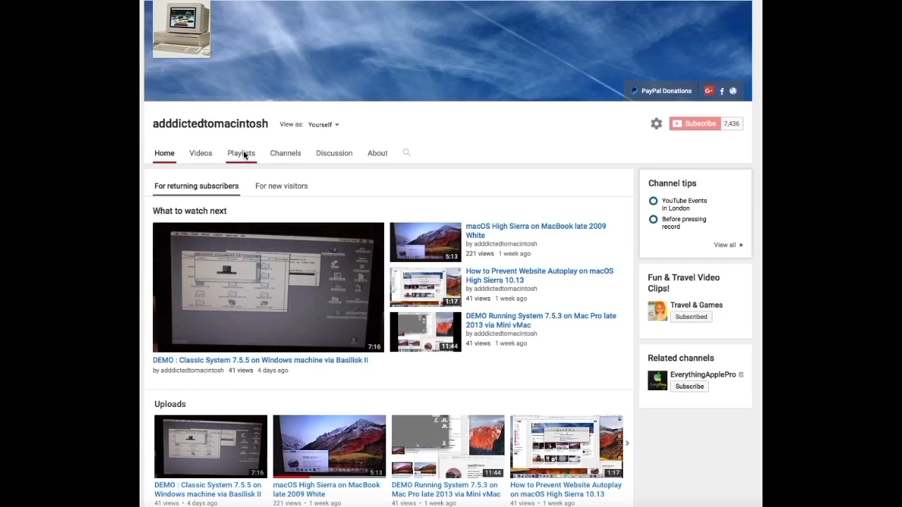
- Open the channel's Playlists tab and page through the Saved playlists
{"action": "left_click", "coordinate": [241, 153]}
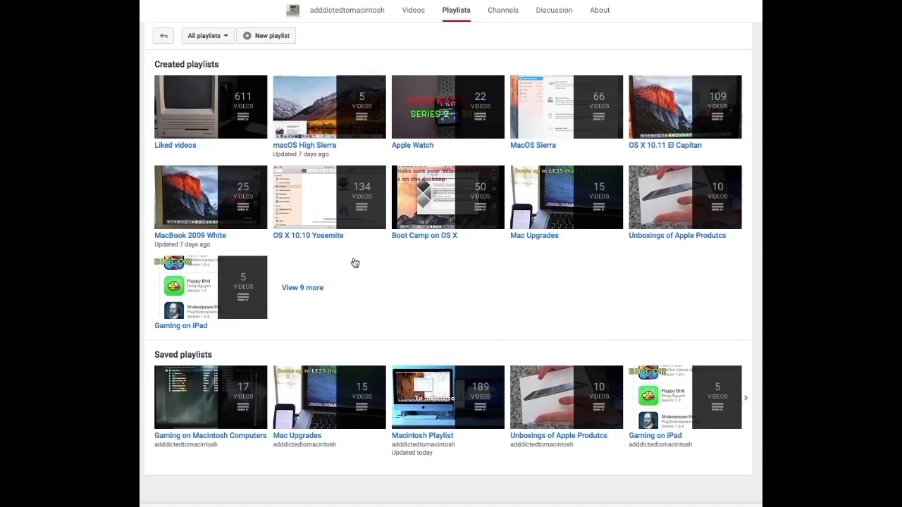
{"action": "mouse_move", "coordinate": [753, 399]}
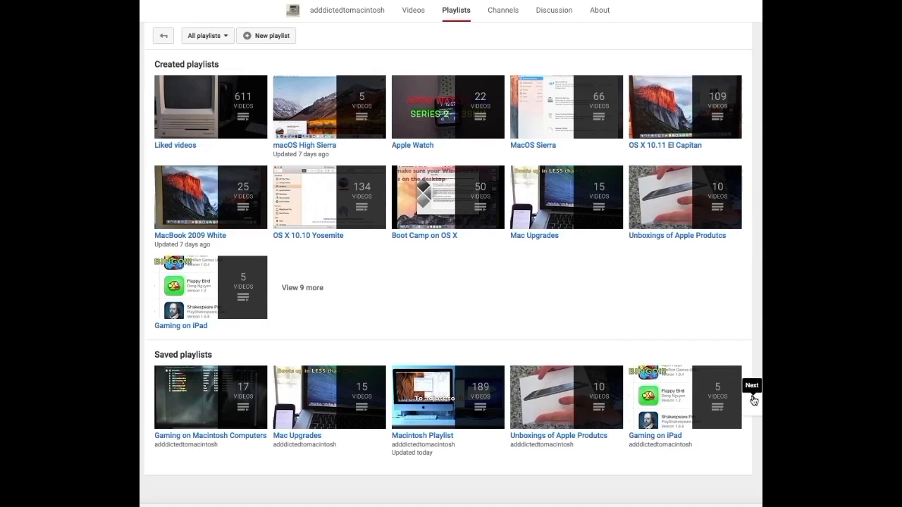
{"action": "left_click", "coordinate": [751, 386]}
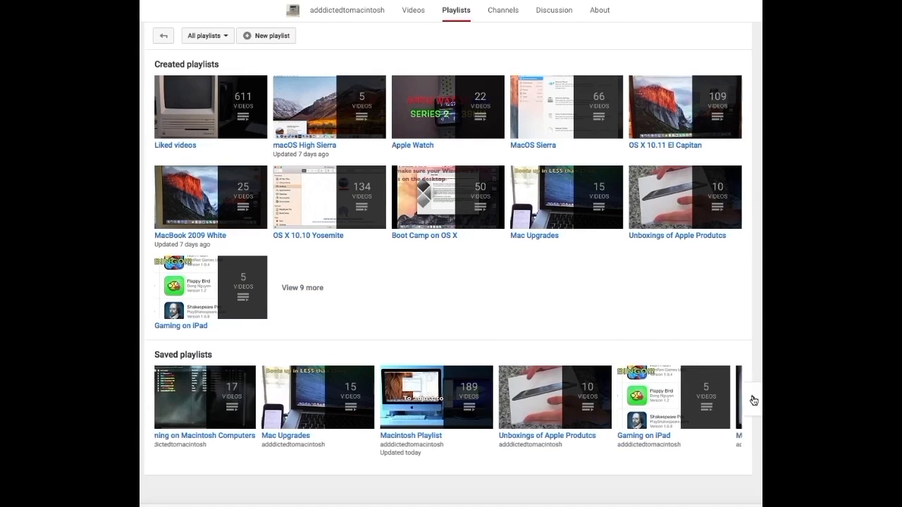
{"action": "left_click", "coordinate": [753, 400]}
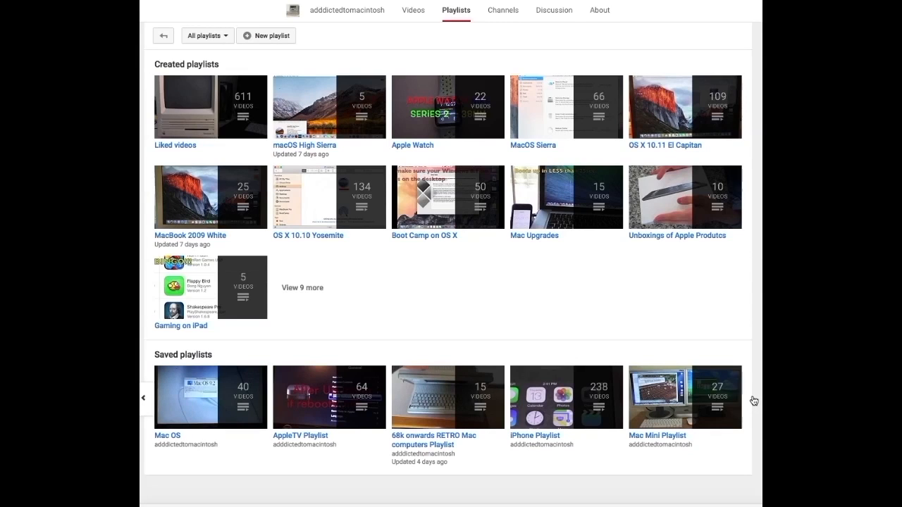
{"action": "mouse_move", "coordinate": [328, 396]}
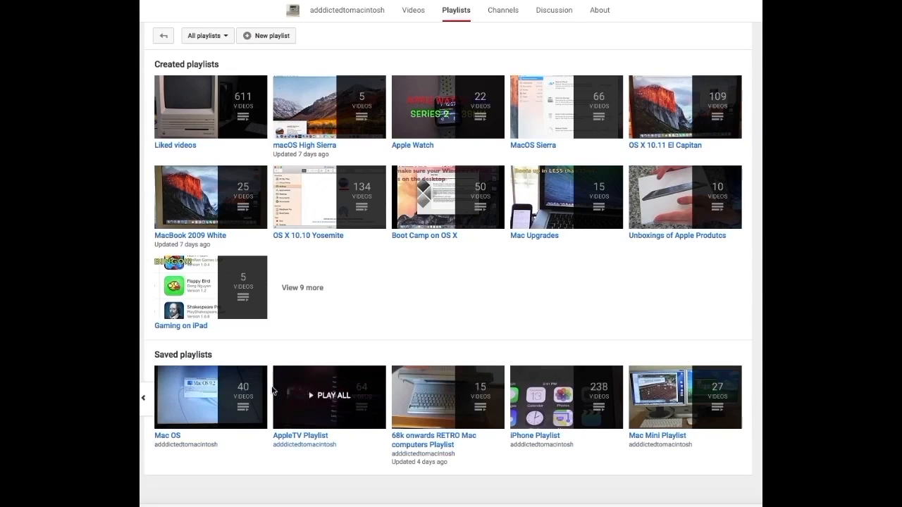
{"action": "left_click", "coordinate": [752, 398]}
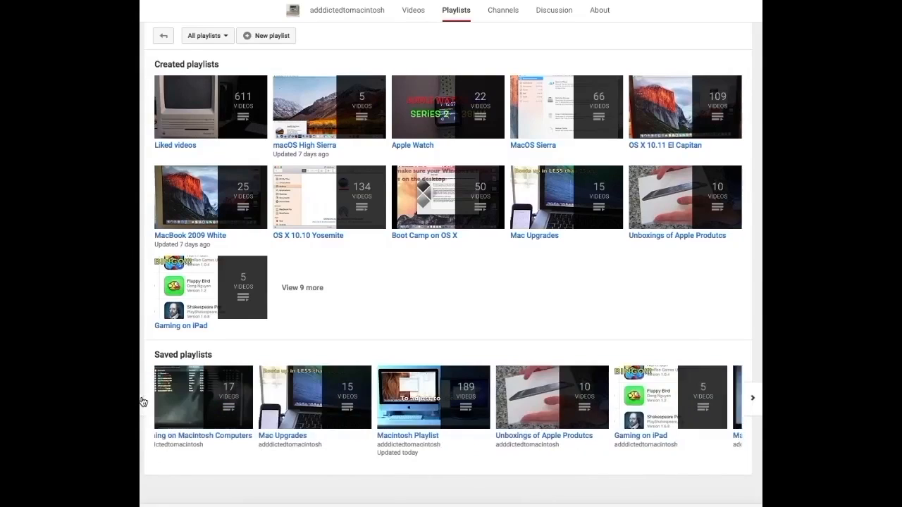
{"action": "scroll", "scroll_direction": "down", "scroll_amount": 3}
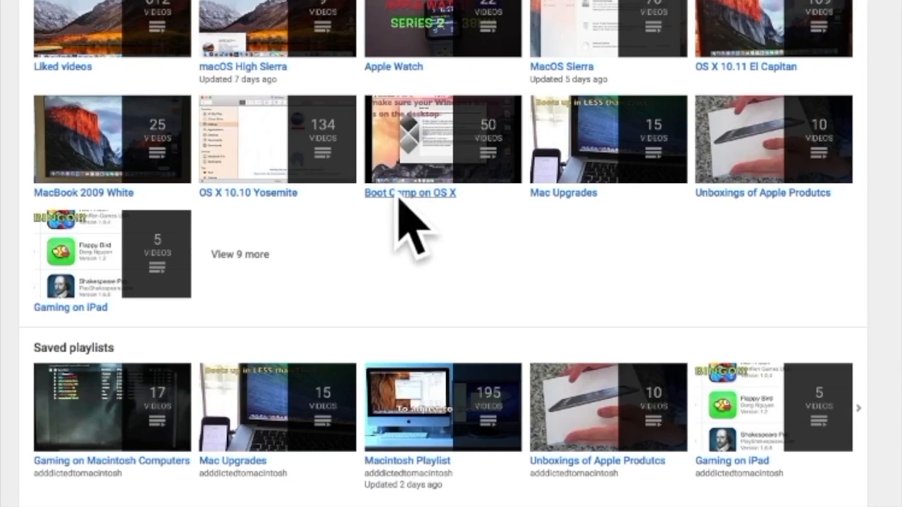
{"action": "mouse_move", "coordinate": [416, 200]}
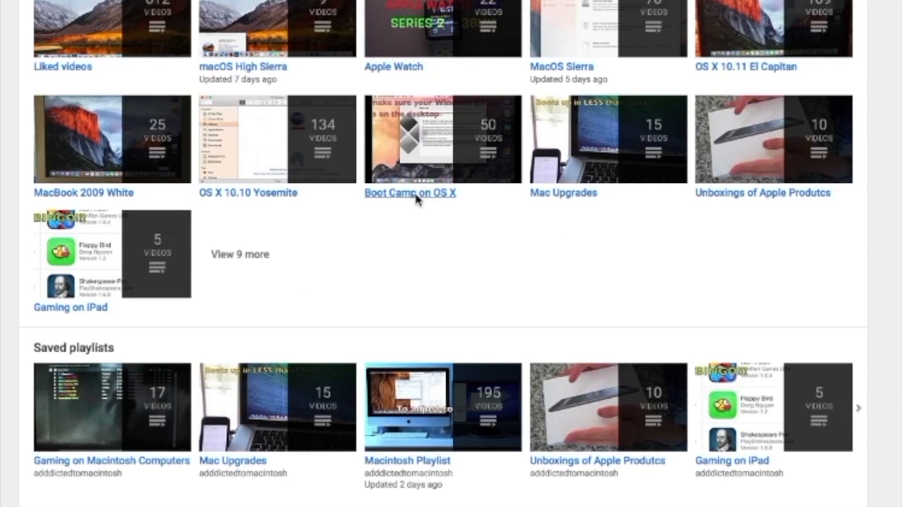
- Open the Boot Camp on OS X playlist and scroll to its last video
{"action": "left_click", "coordinate": [410, 193]}
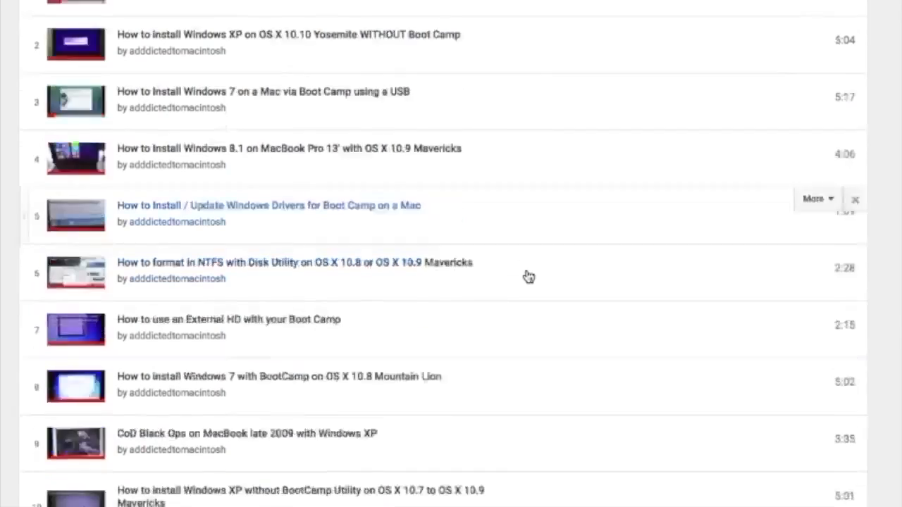
{"action": "scroll", "scroll_direction": "down", "scroll_amount": 3}
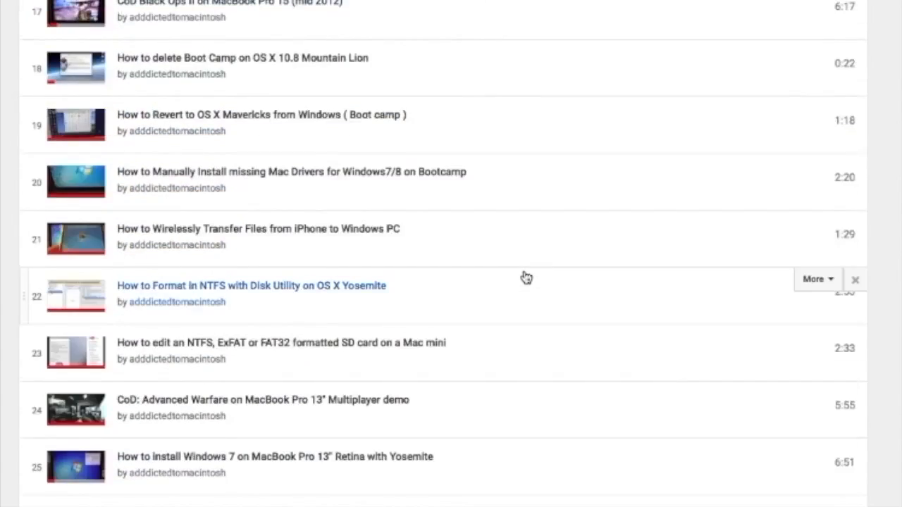
{"action": "scroll", "scroll_direction": "down", "scroll_amount": 3}
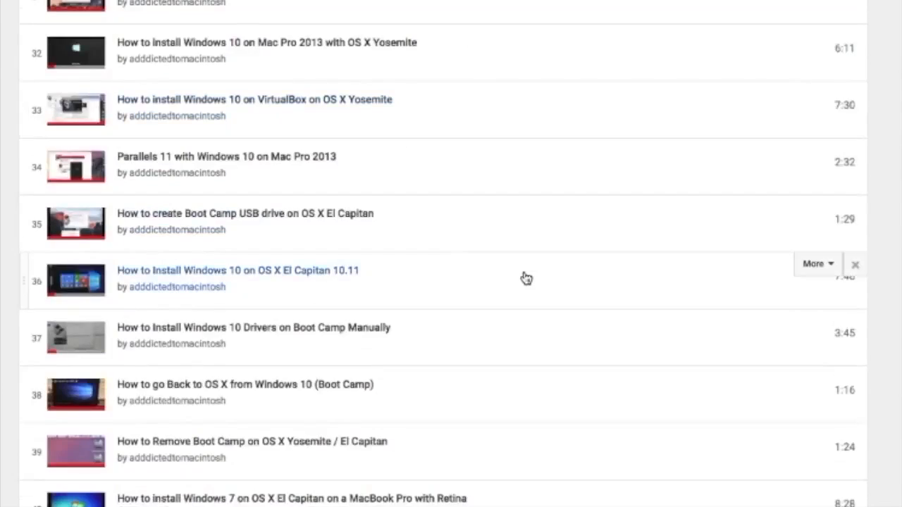
{"action": "scroll", "scroll_direction": "down", "scroll_amount": 3}
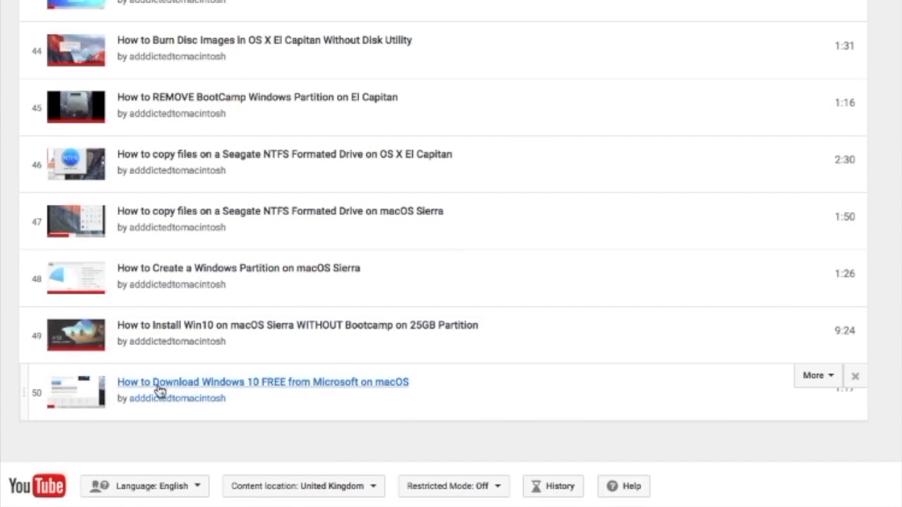
{"action": "mouse_move", "coordinate": [306, 399]}
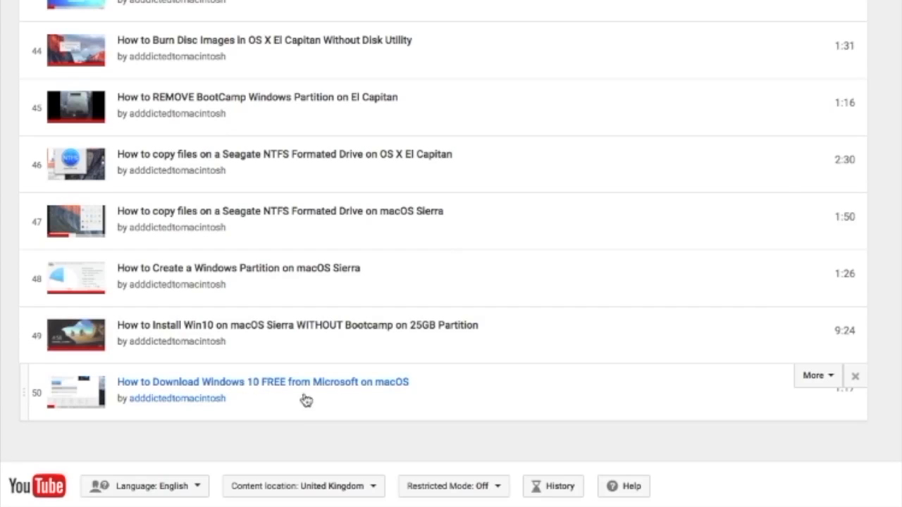
{"action": "mouse_move", "coordinate": [386, 390]}
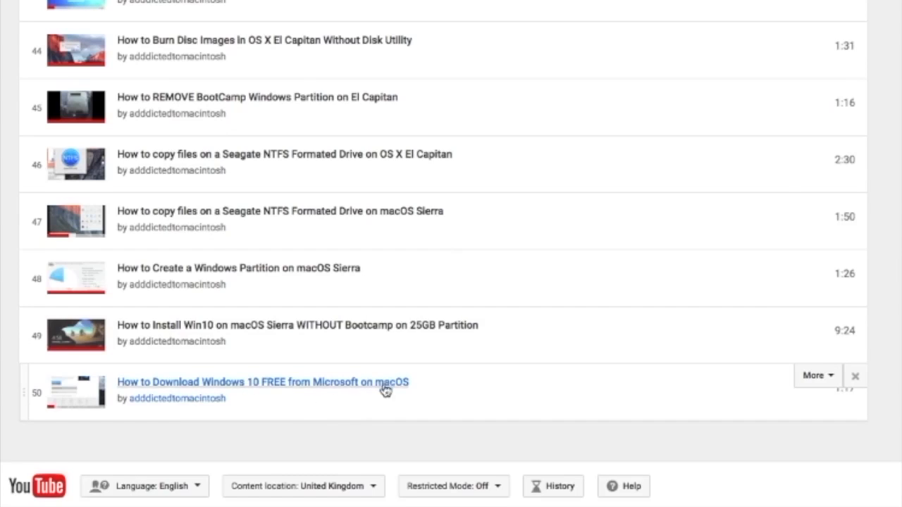